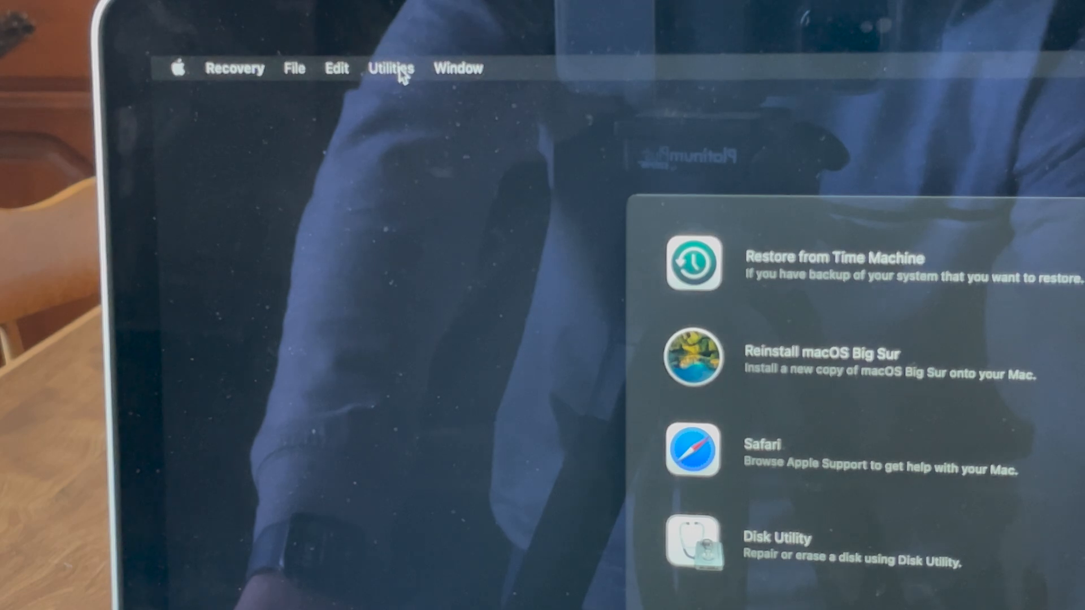
# Step: Show the Utilities menu in macOS Recovery listing Startup Security Utility and Terminal
pyautogui.click(391, 68)
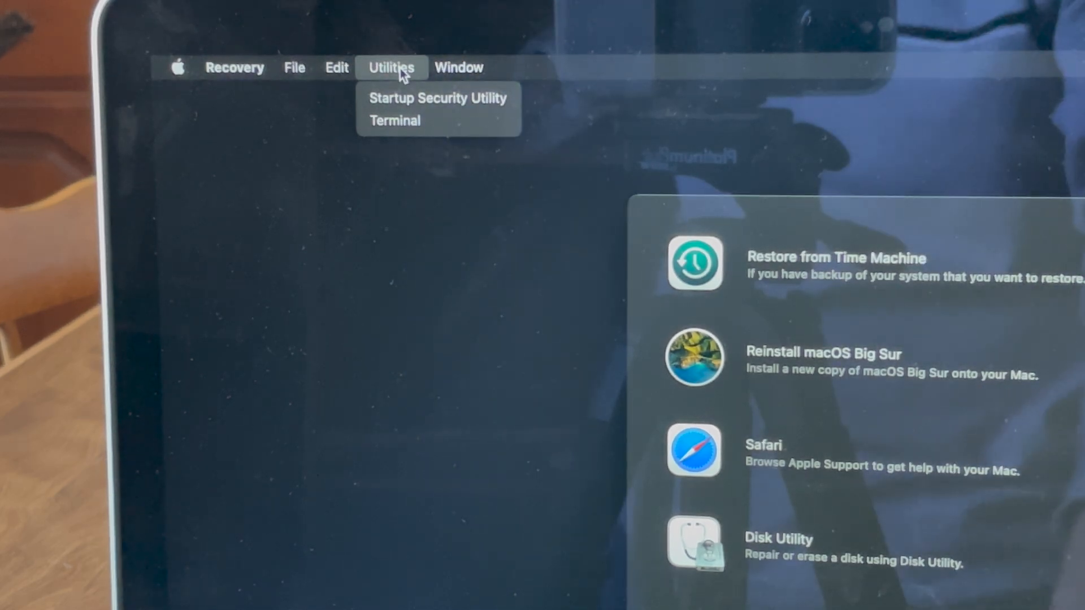
pyautogui.moveTo(438, 99)
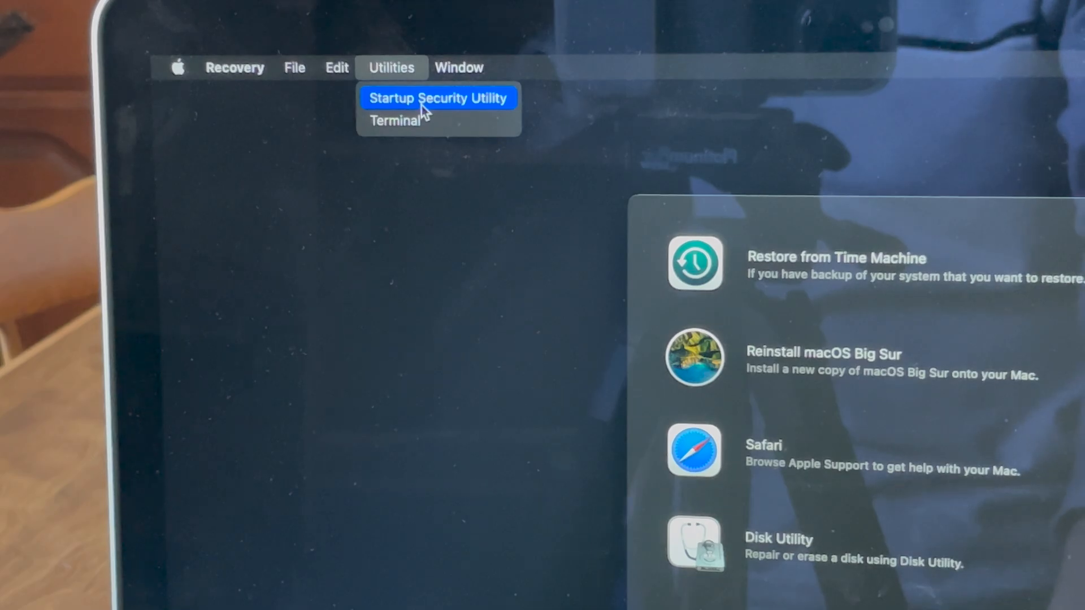
# Step: Launch Startup Security Utility, which reports firmware password protection is off
pyautogui.click(439, 97)
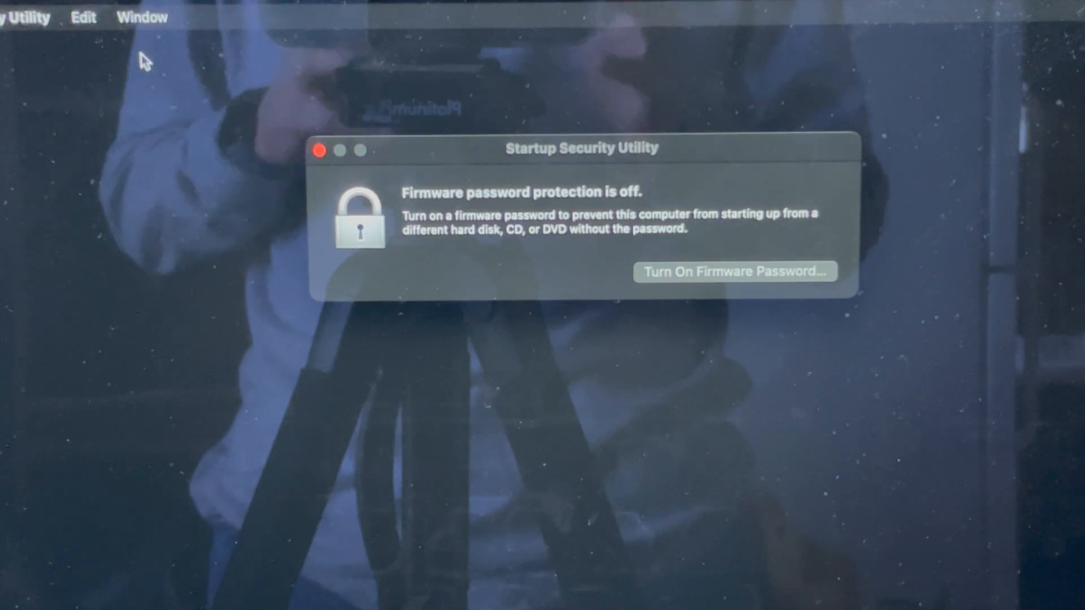
pyautogui.moveTo(554, 260)
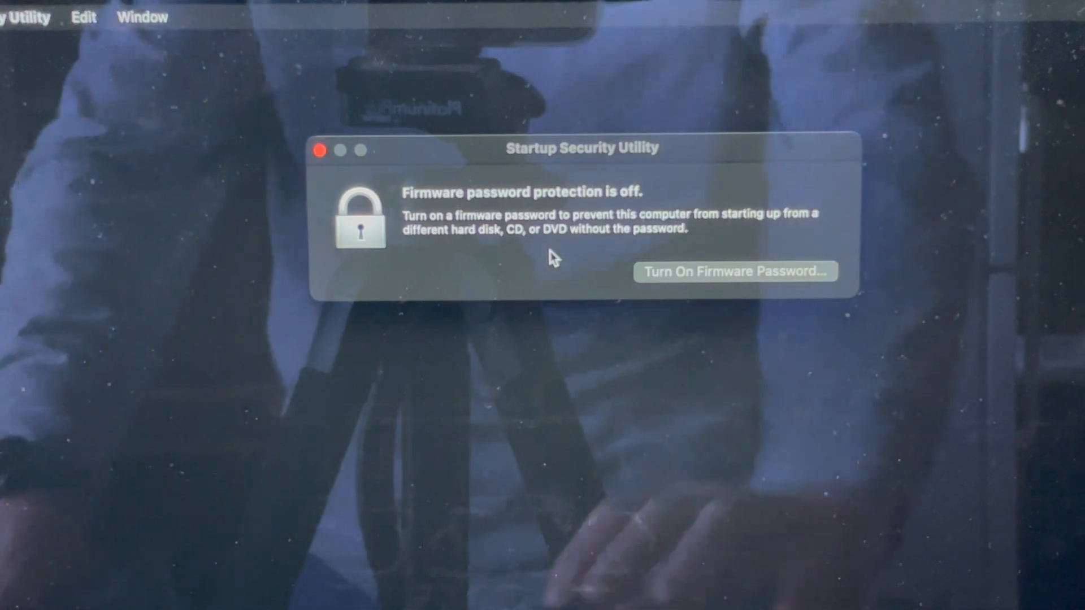
pyautogui.click(736, 271)
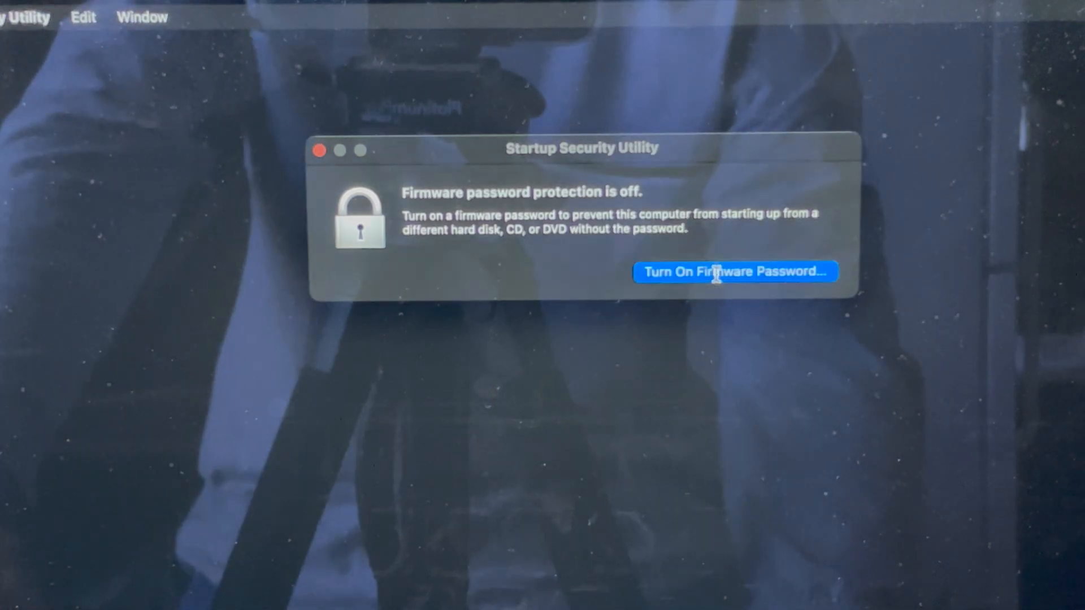
# Step: Turn on firmware password protection with a set and verified password, then quit to restart the Mac
pyautogui.click(733, 271)
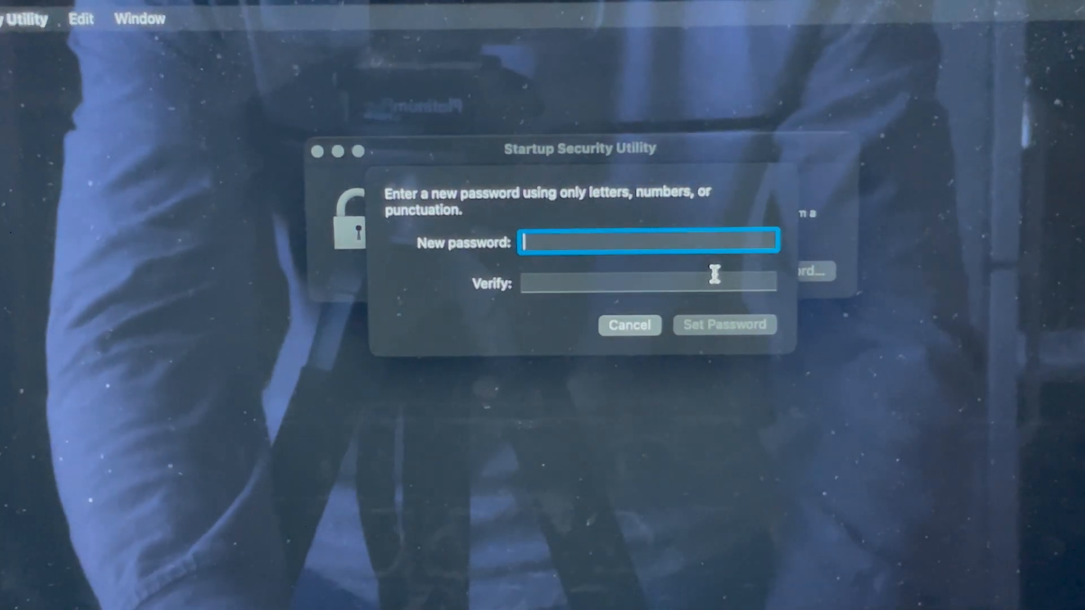
pyautogui.write('•')
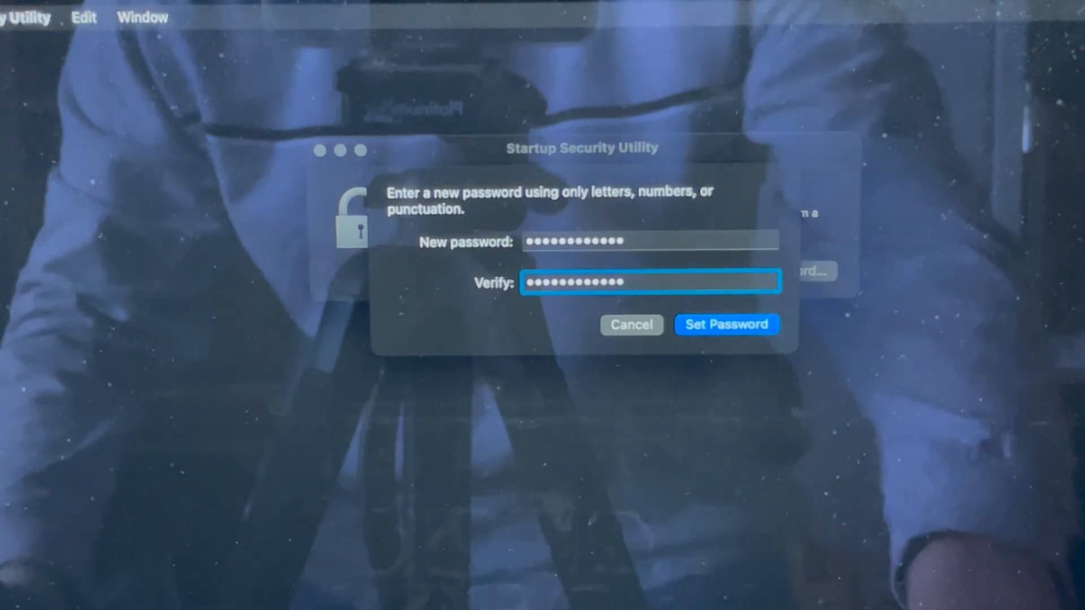
pyautogui.click(725, 324)
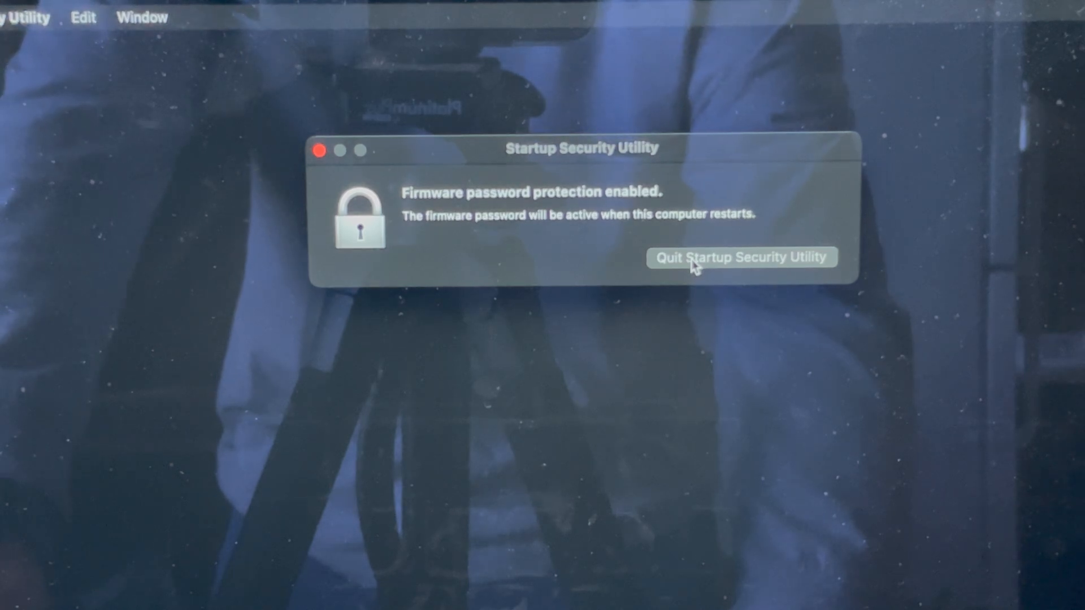
pyautogui.click(741, 256)
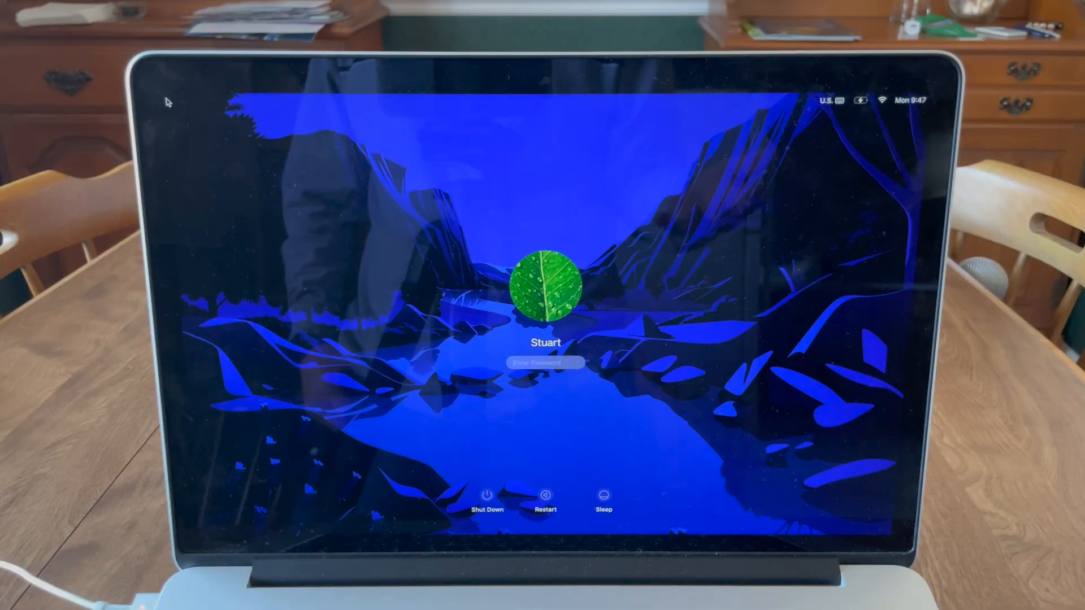